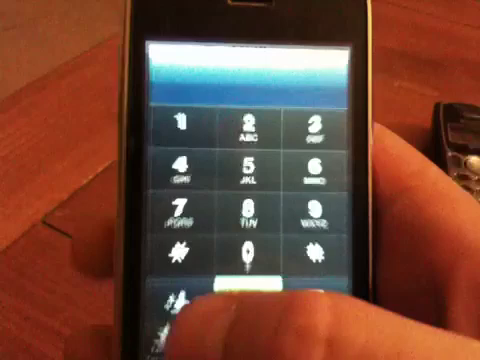
# Step: Place the call to the dialed number so the outgoing calling screen with End Call appears
pyautogui.click(240, 280)
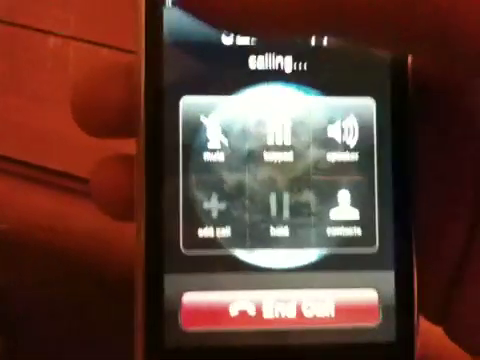